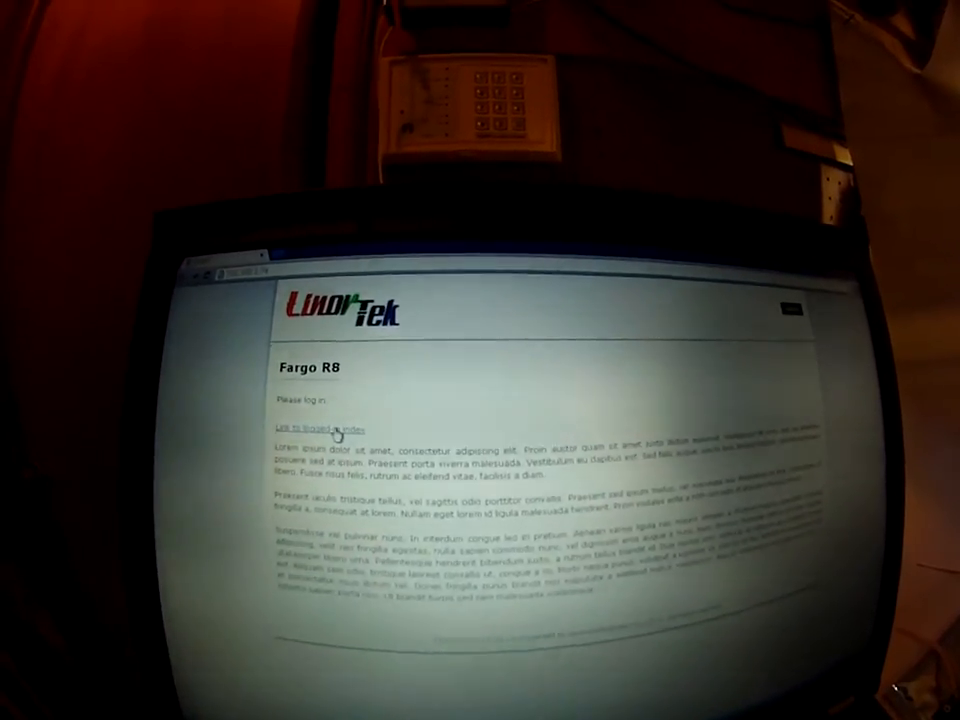
# Follow the protected index link to bring up the Authentication Required password prompt
pyautogui.click(320, 428)
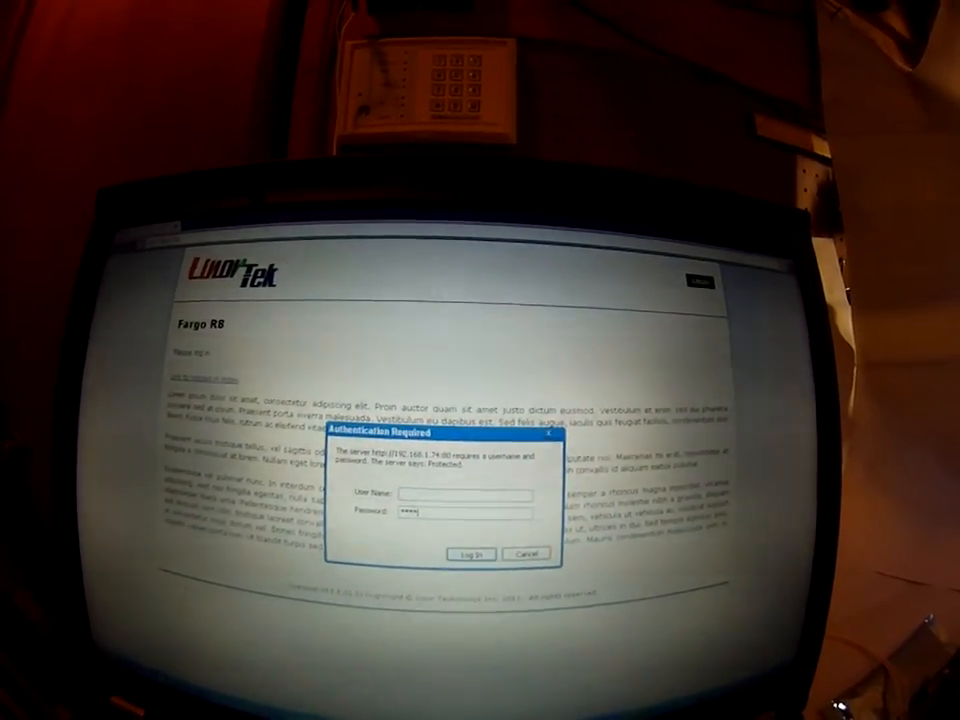
# Log in to load the Fargo R8 home page with time, date, voltage and temperature
pyautogui.click(467, 553)
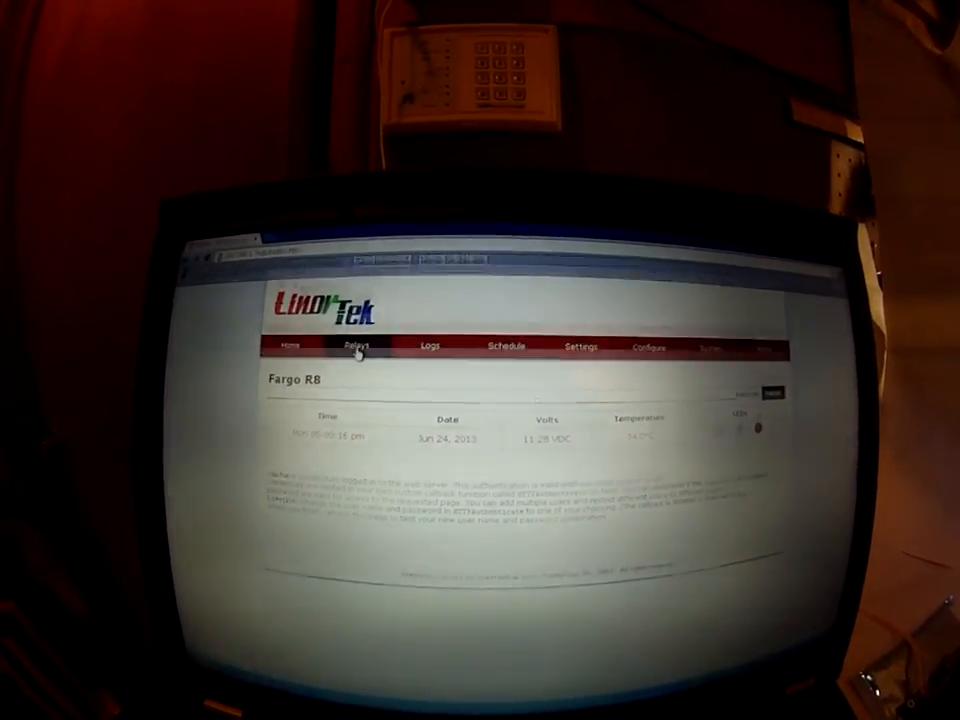
# Open relay 1's Set Relay form and type 'garage' as its name
pyautogui.click(355, 346)
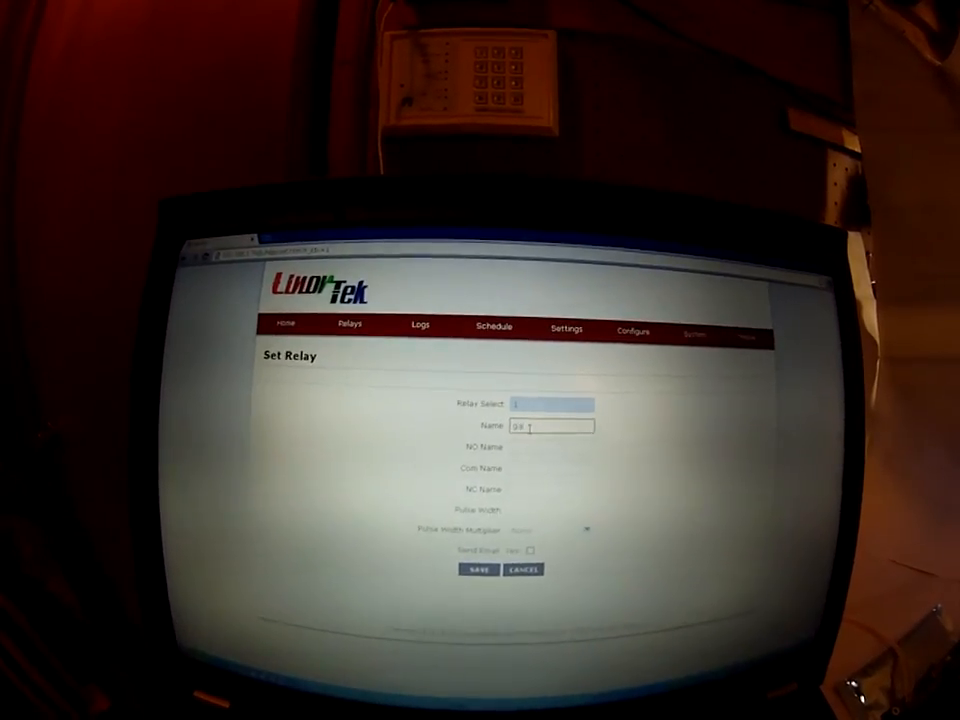
pyautogui.write('garage')
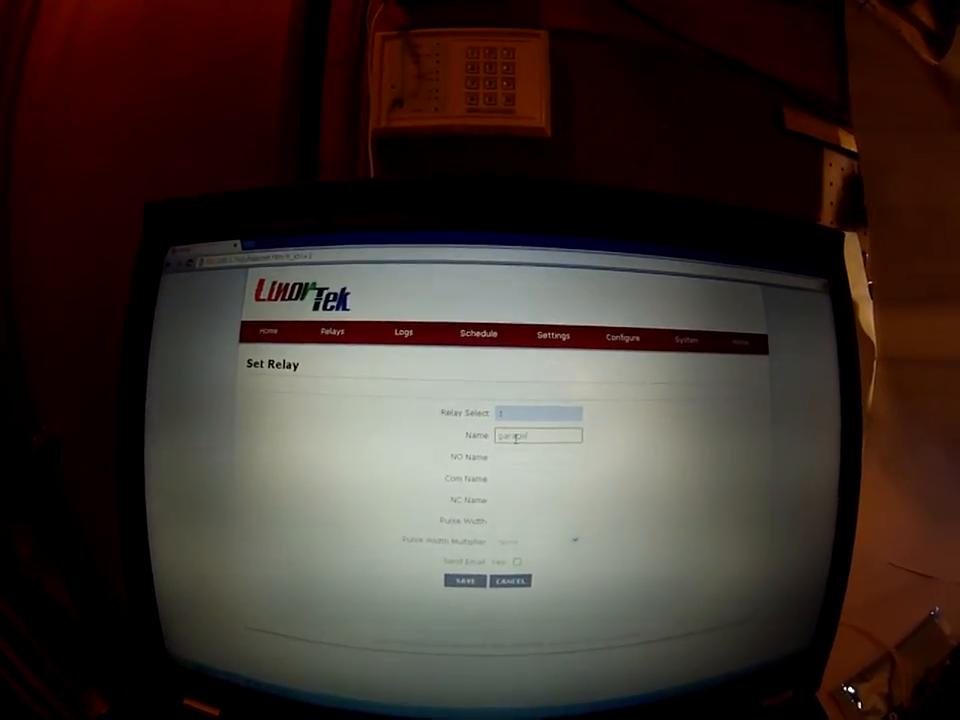